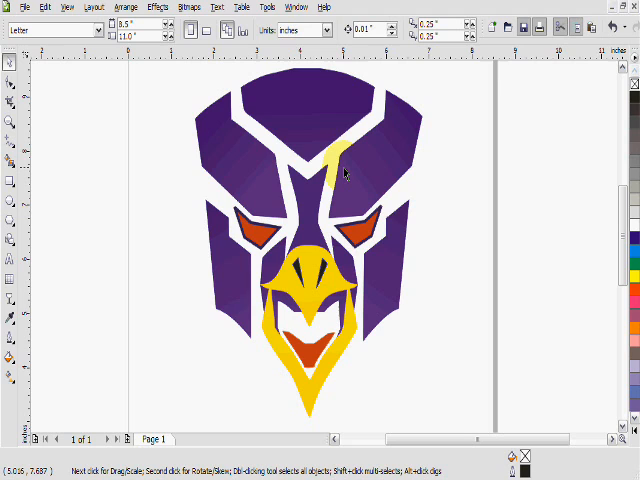
mouse_move(330, 204)
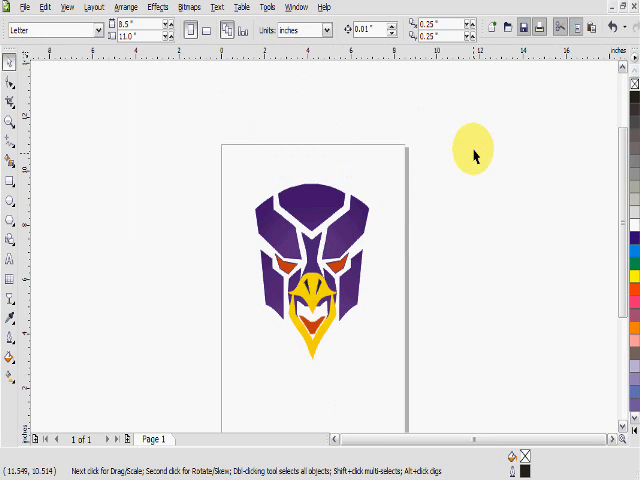
mouse_move(510, 110)
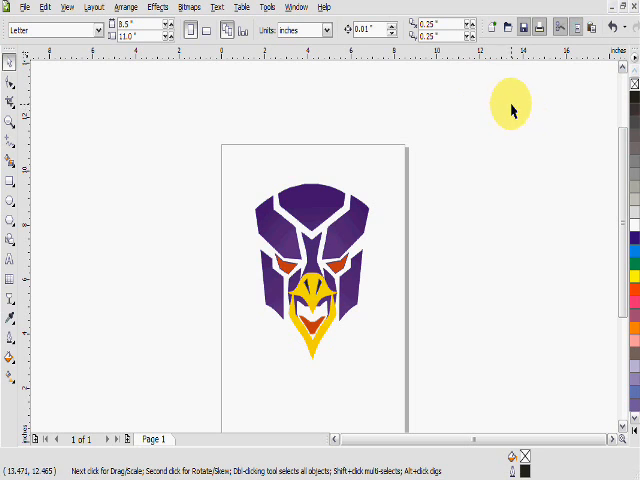
- Select the robot head logo and make a copy of it
click(316, 276)
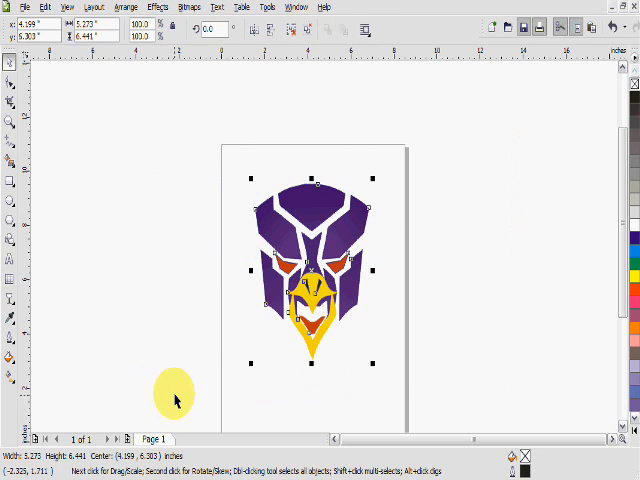
click(44, 8)
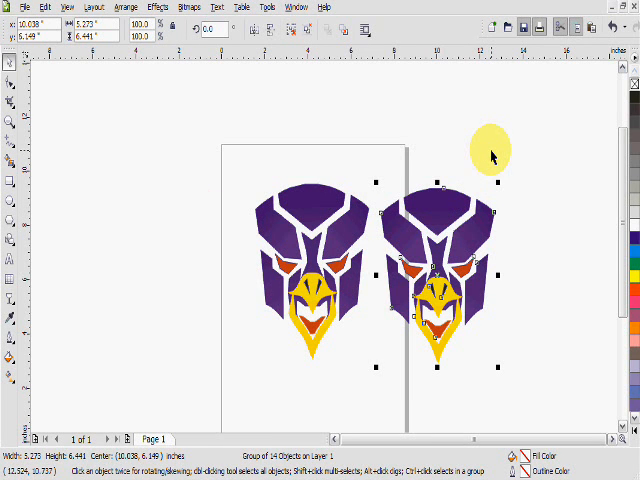
mouse_move(284, 72)
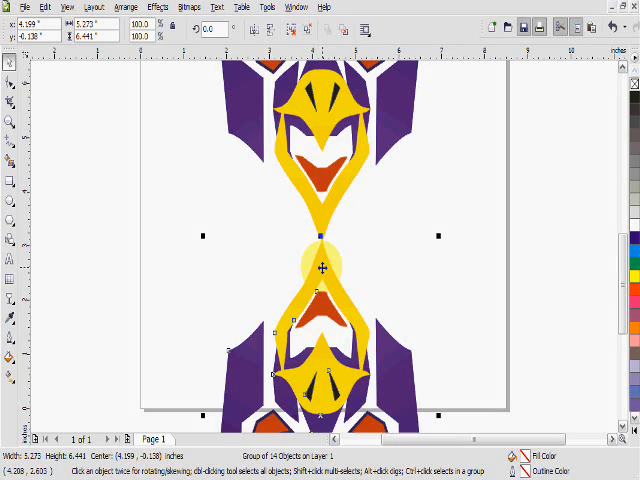
- Move the mirrored copy so its yellow chin tip touches the original's chin
drag(322, 268, 322, 278)
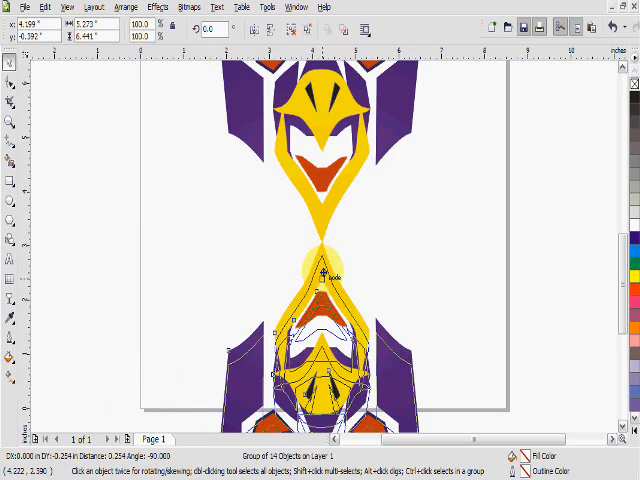
click(324, 274)
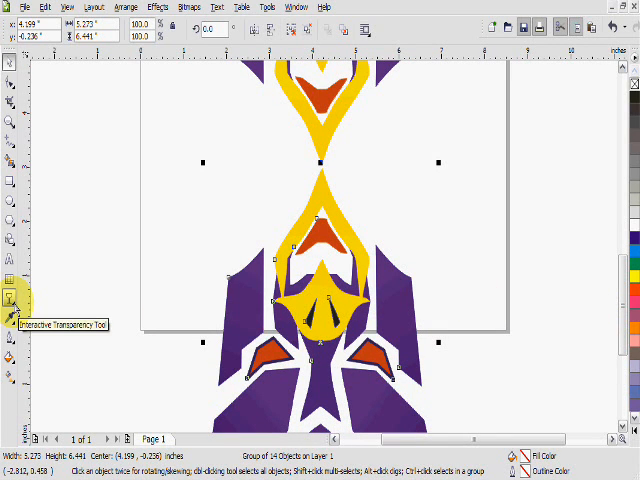
- Choose the Transparency tool from the interactive effects flyout for the lower copy
click(8, 294)
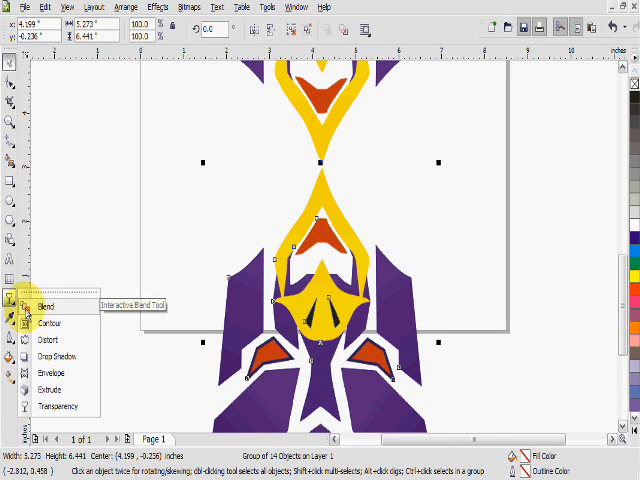
click(48, 304)
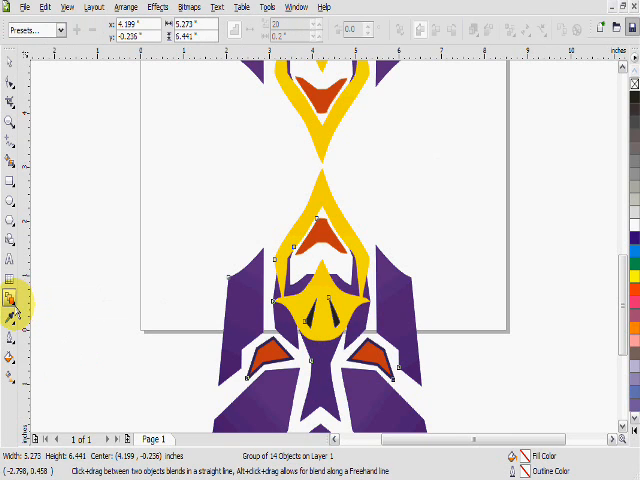
click(8, 296)
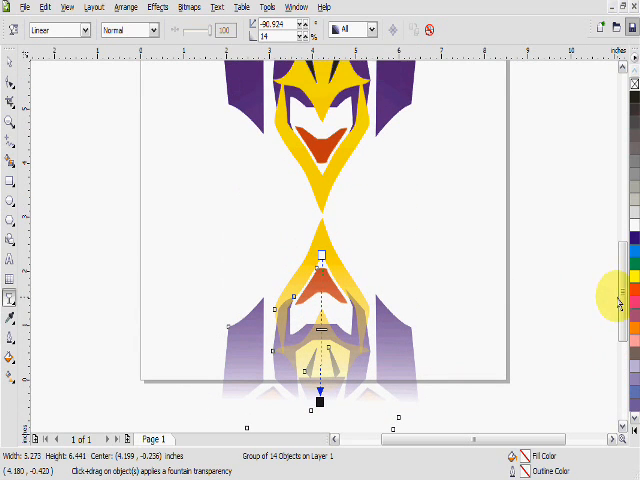
- Move the start of the transparency fade up to the shared chin
drag(322, 264, 322, 192)
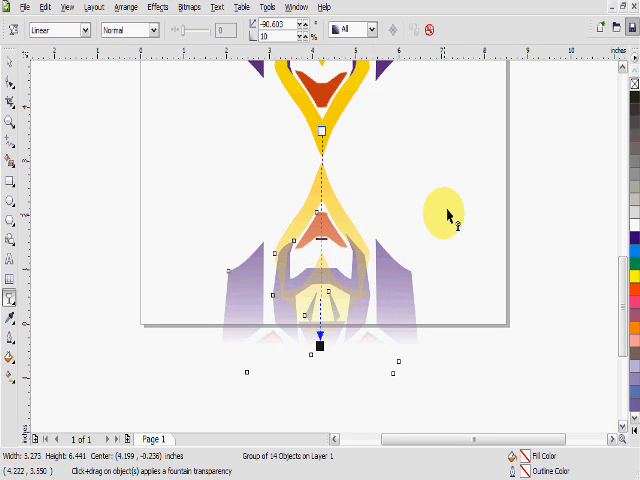
mouse_move(452, 210)
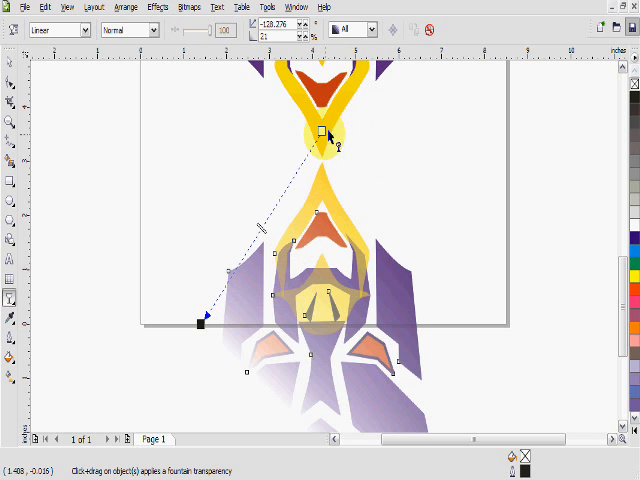
- Swing the fade's end handle so the gradient runs straight down from the chin
drag(324, 130, 200, 324)
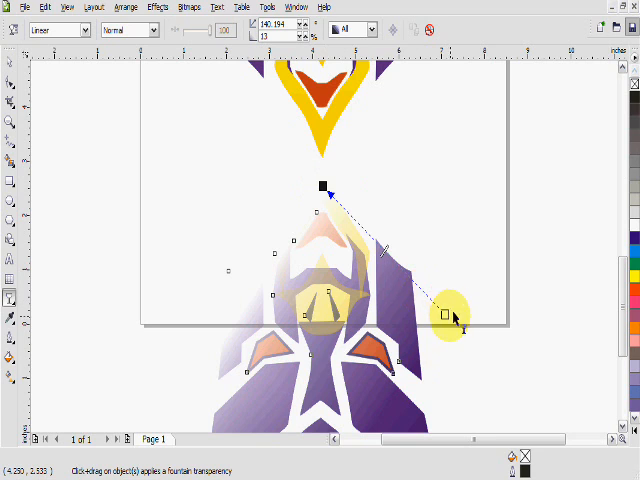
drag(452, 316, 324, 184)
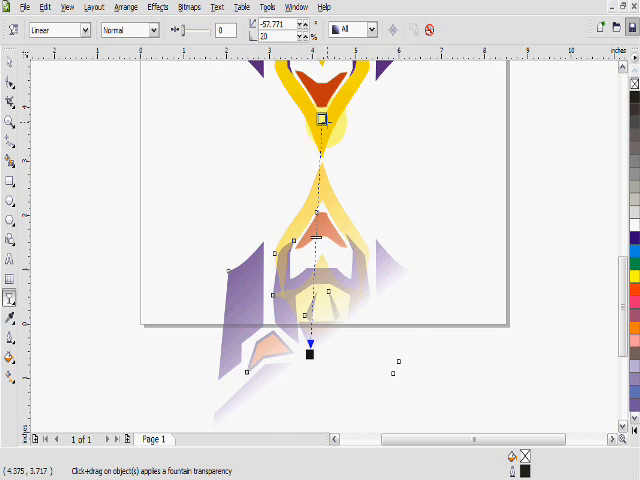
drag(310, 350, 318, 358)
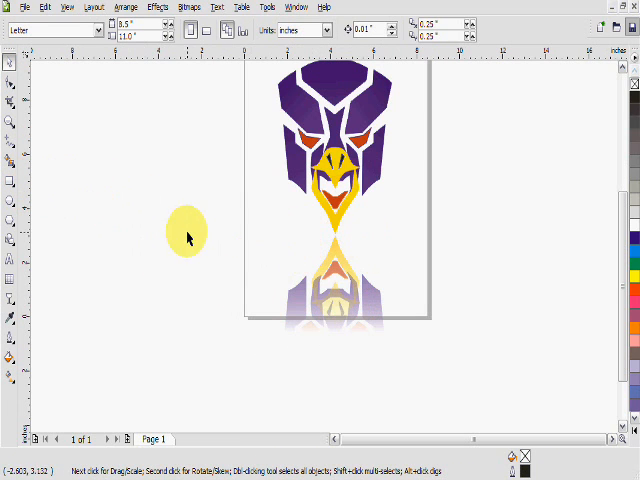
mouse_move(164, 244)
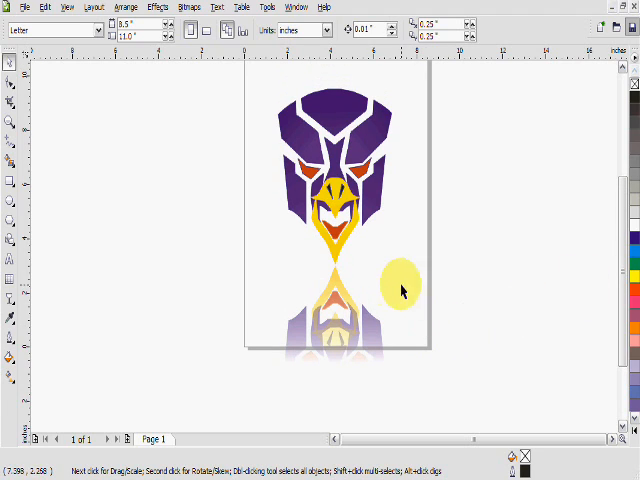
mouse_move(388, 244)
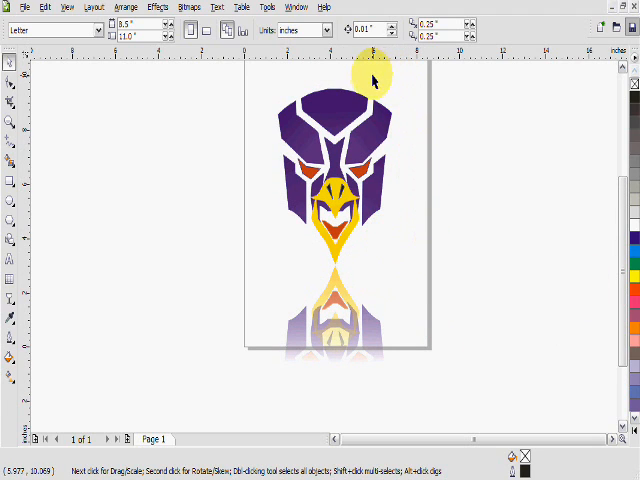
mouse_move(438, 264)
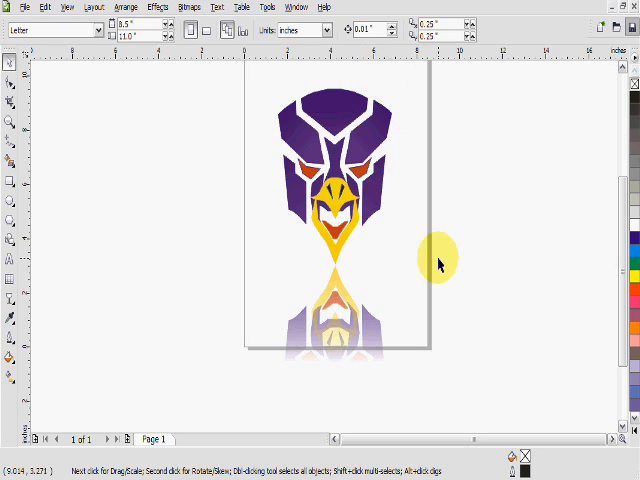